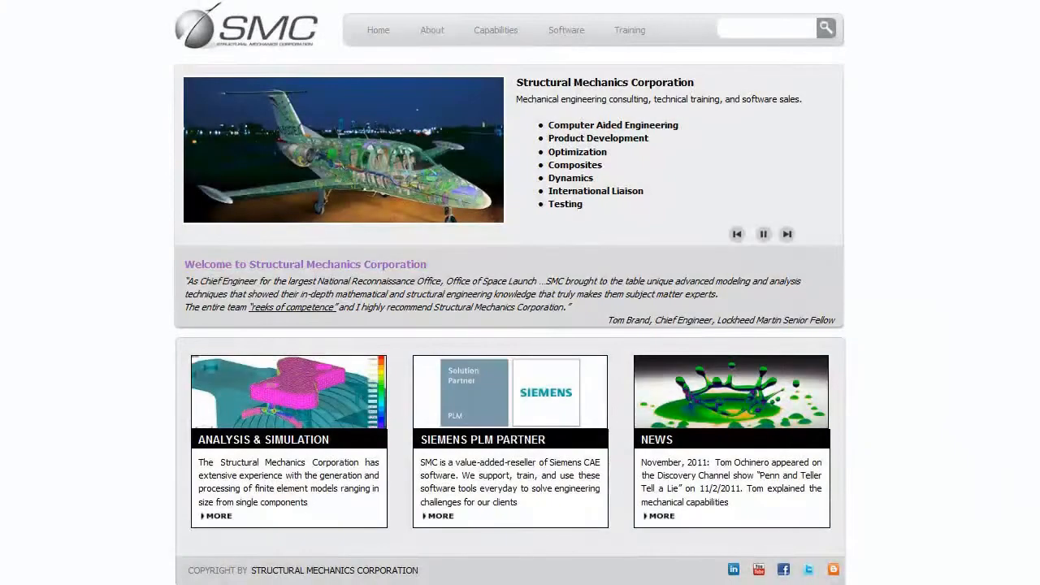
Advance through the SMC home page slides before switching to the Render Offset model in Femap
{"action": "left_click", "coordinate": [787, 234]}
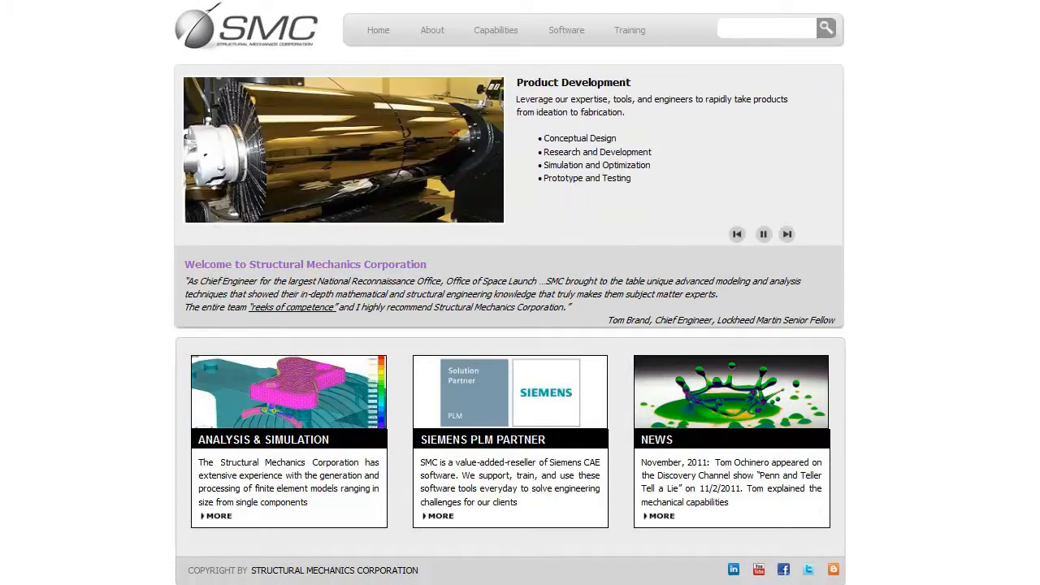
{"action": "left_click", "coordinate": [787, 234]}
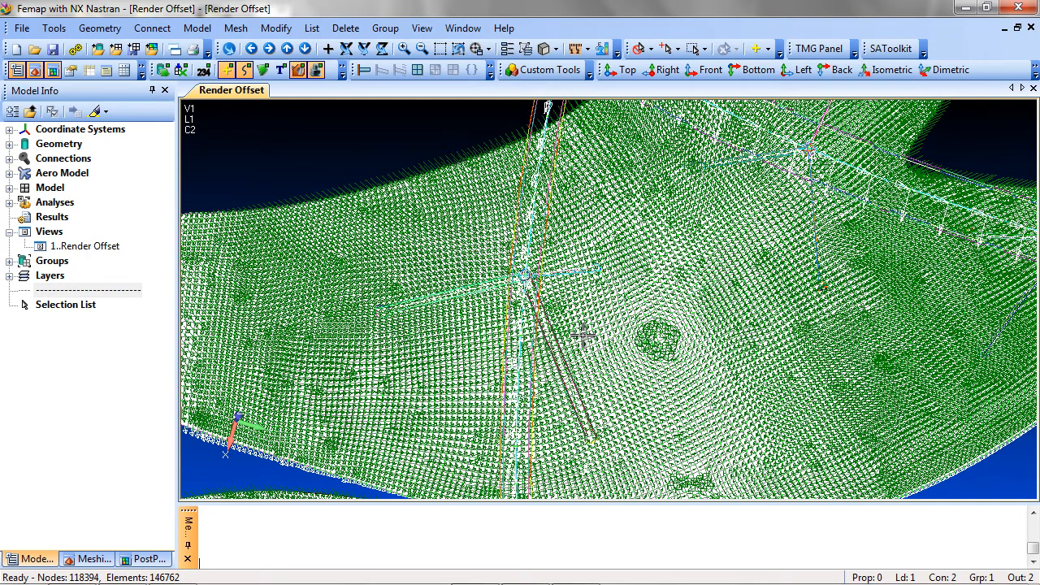
{"action": "mouse_move", "coordinate": [560, 247]}
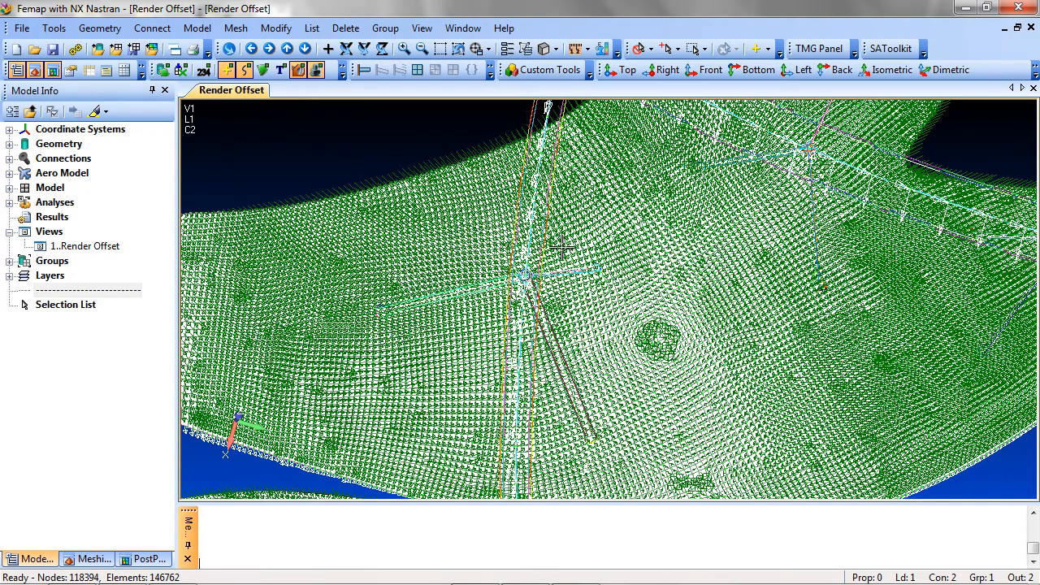
{"action": "mouse_move", "coordinate": [422, 28]}
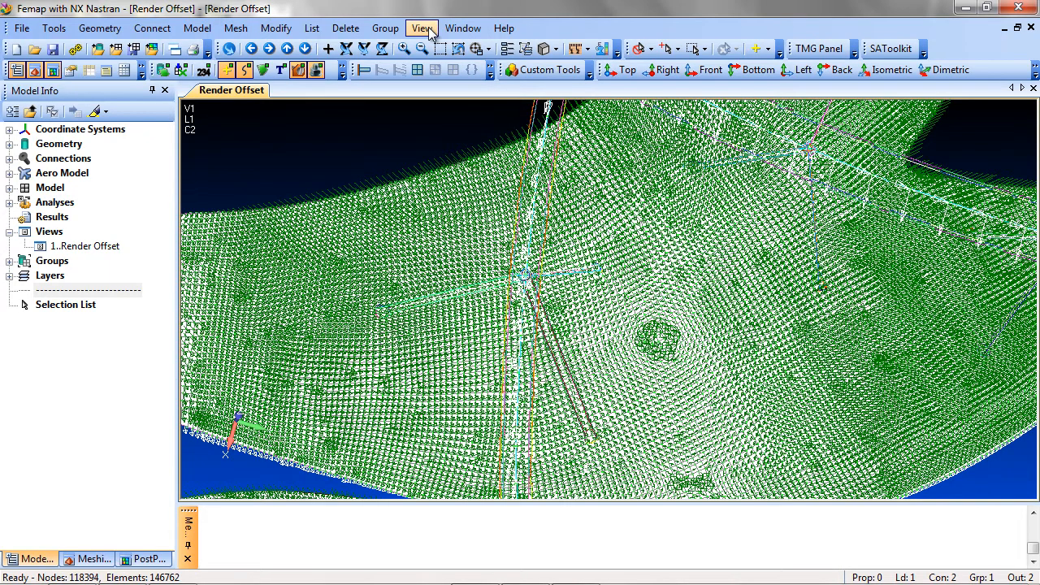
Bring up the View Options dialog for the Render Offset view via View > Options
{"action": "left_click", "coordinate": [421, 28]}
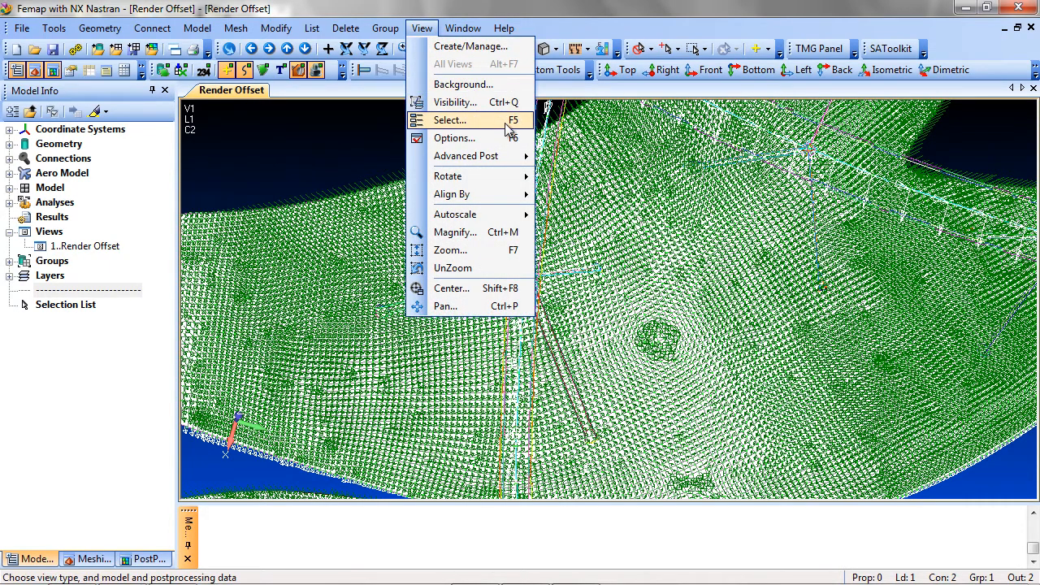
{"action": "left_click", "coordinate": [455, 136]}
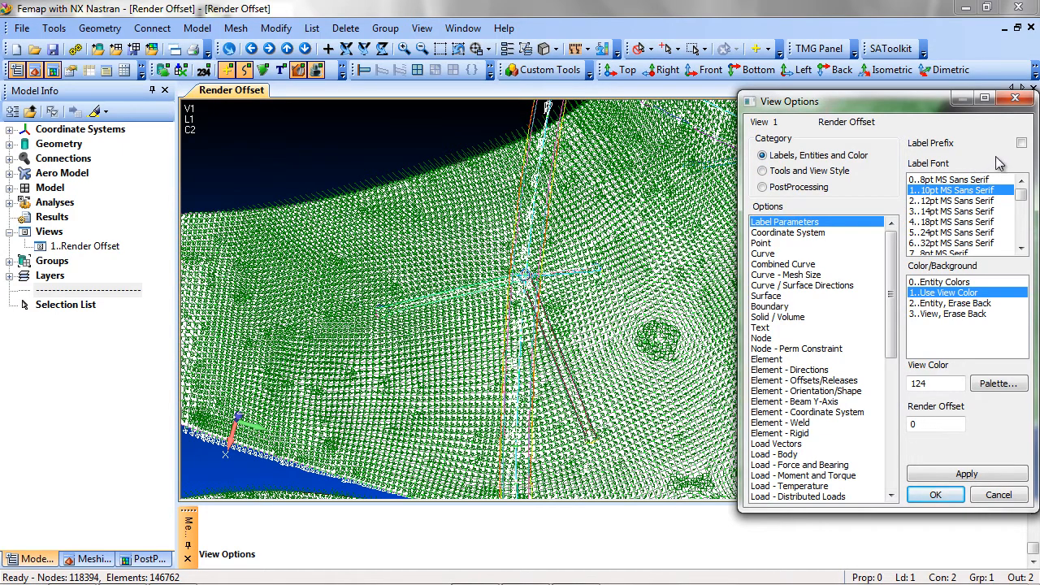
Under Label Parameters, enable Label Prefix and choose the 14pt MS Sans Serif label font
{"action": "left_click", "coordinate": [1022, 143]}
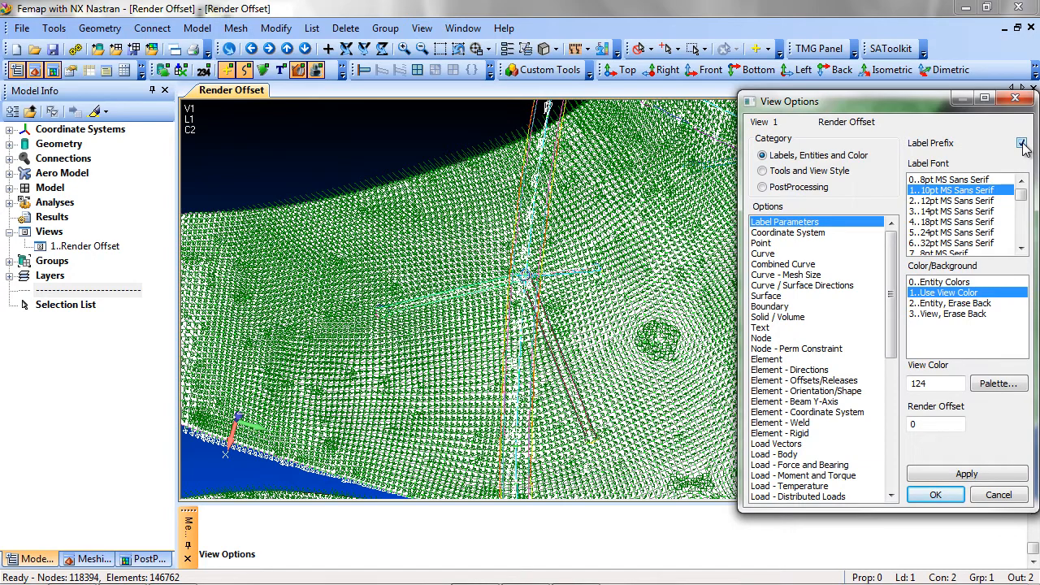
{"action": "left_click", "coordinate": [1021, 143]}
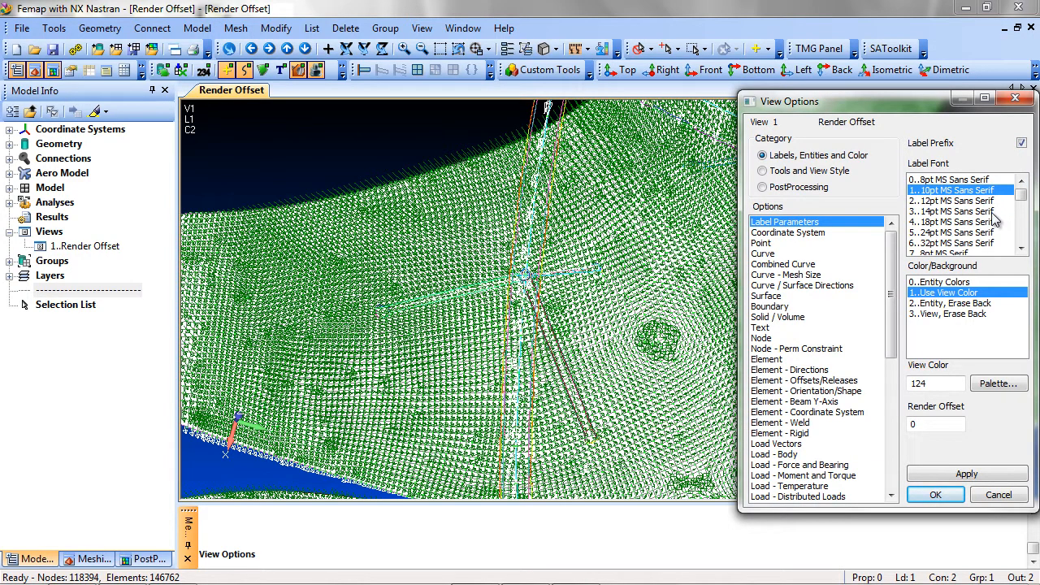
{"action": "left_click", "coordinate": [959, 212]}
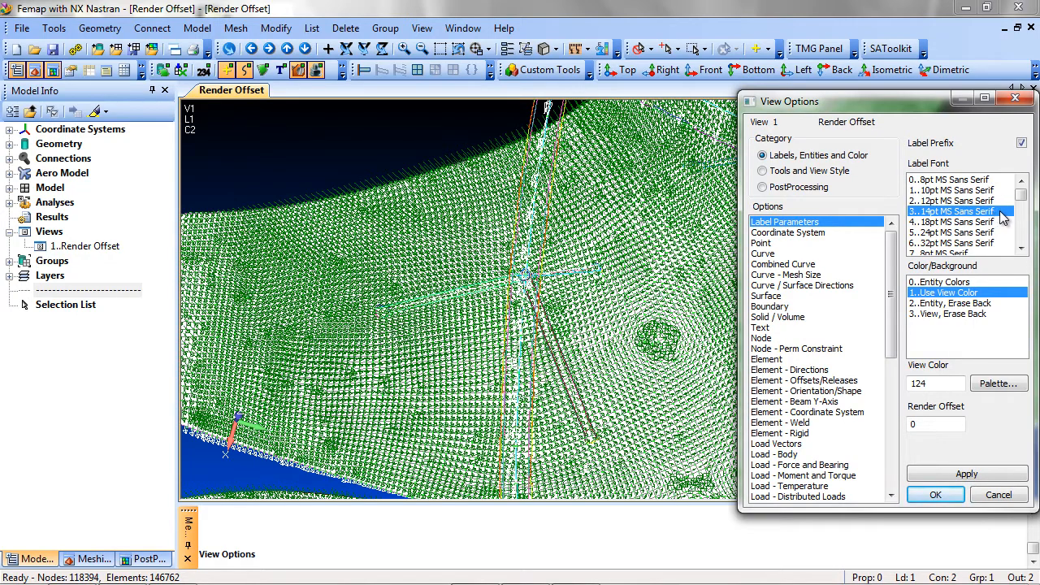
{"action": "mouse_move", "coordinate": [995, 268]}
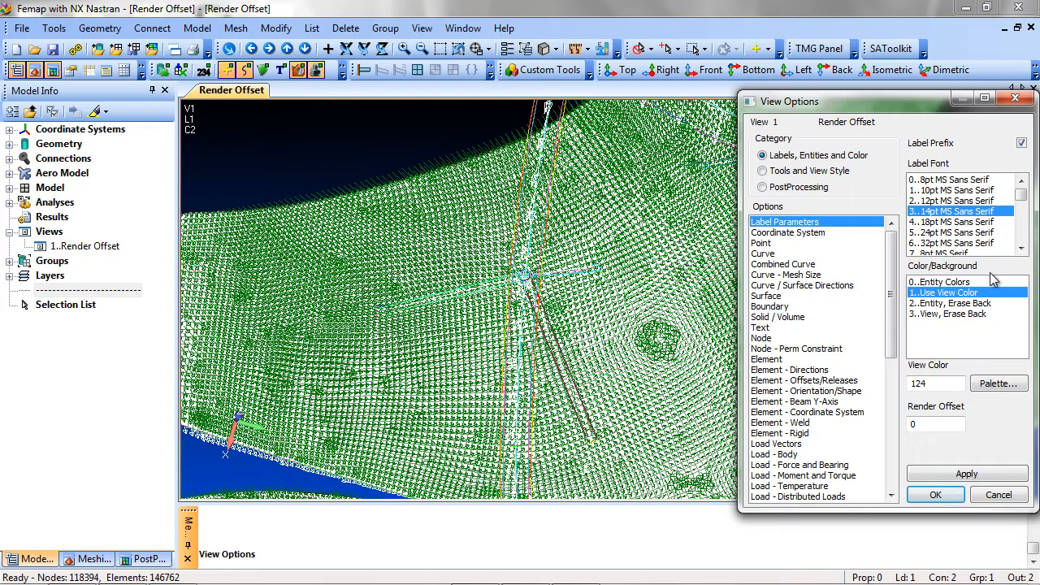
{"action": "mouse_move", "coordinate": [1005, 312]}
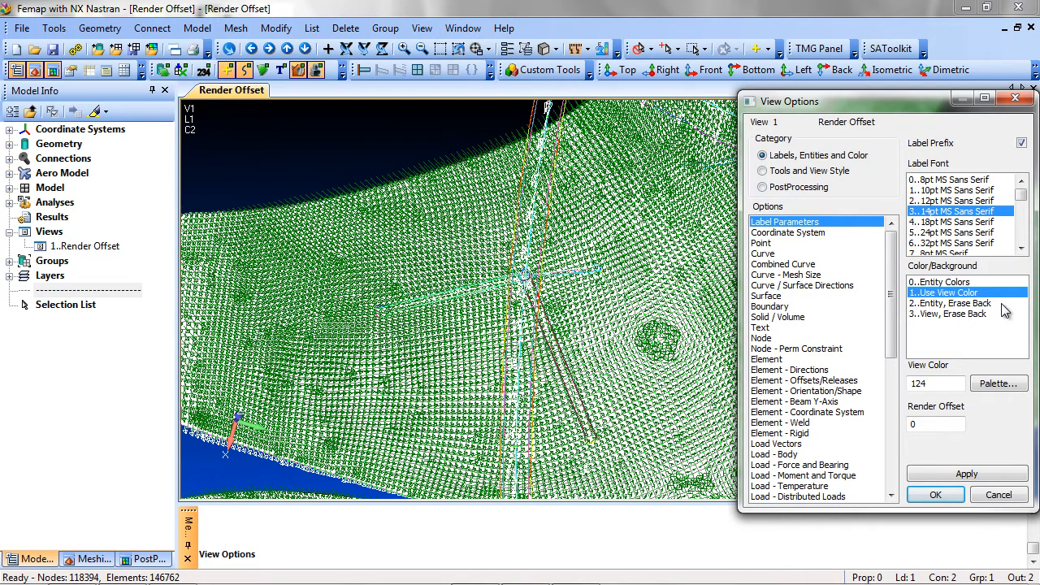
Set label Color/Background to 3..View, Erase Back and move into the Render Offset field
{"action": "left_click", "coordinate": [949, 304]}
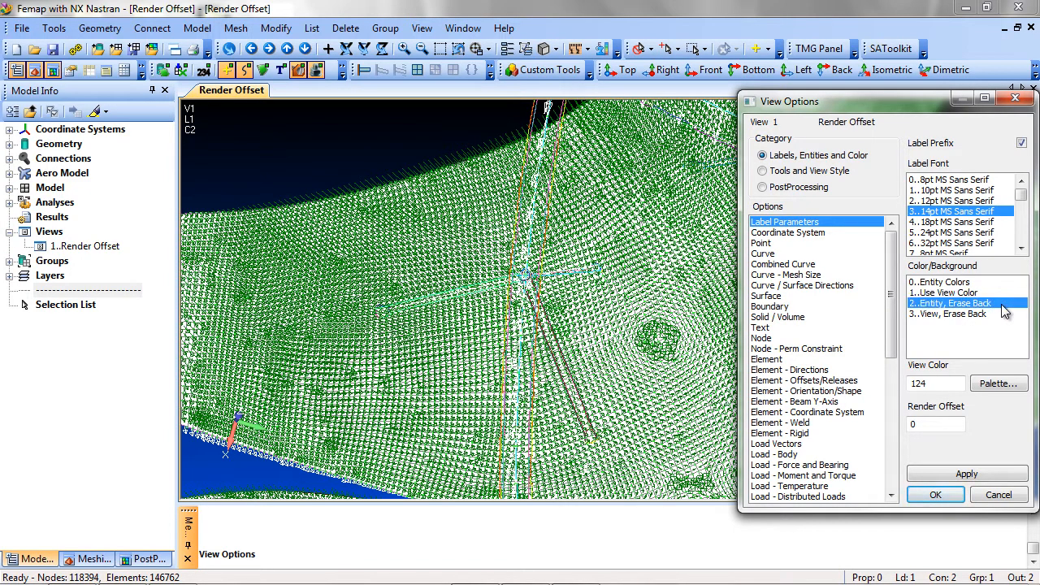
{"action": "left_click", "coordinate": [962, 313]}
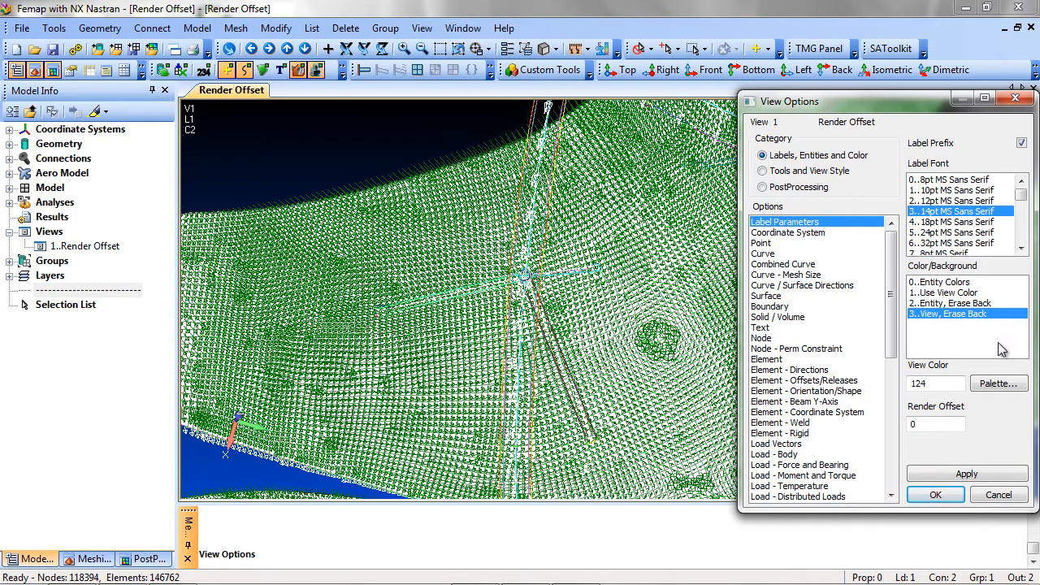
{"action": "left_click", "coordinate": [966, 474]}
{"action": "type", "text": "1"}
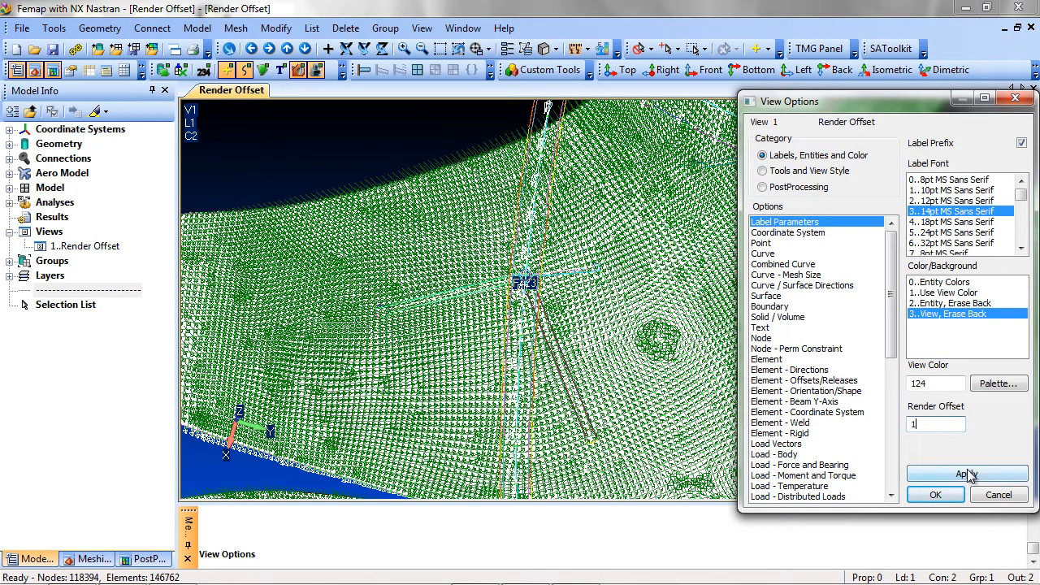
Apply render offset 1 so the prefixed constraint labels show on the mesh
{"action": "left_click", "coordinate": [967, 474]}
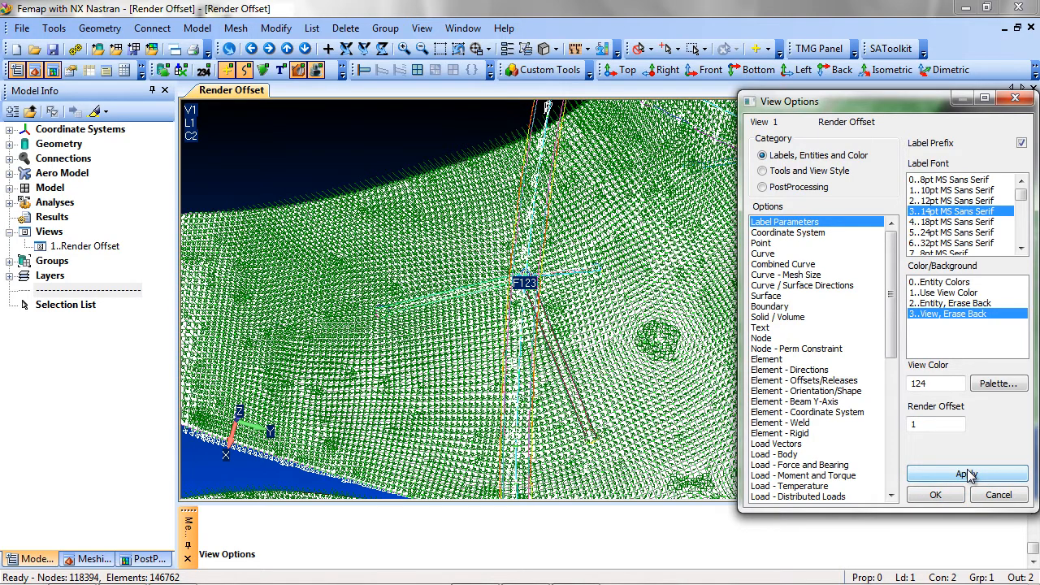